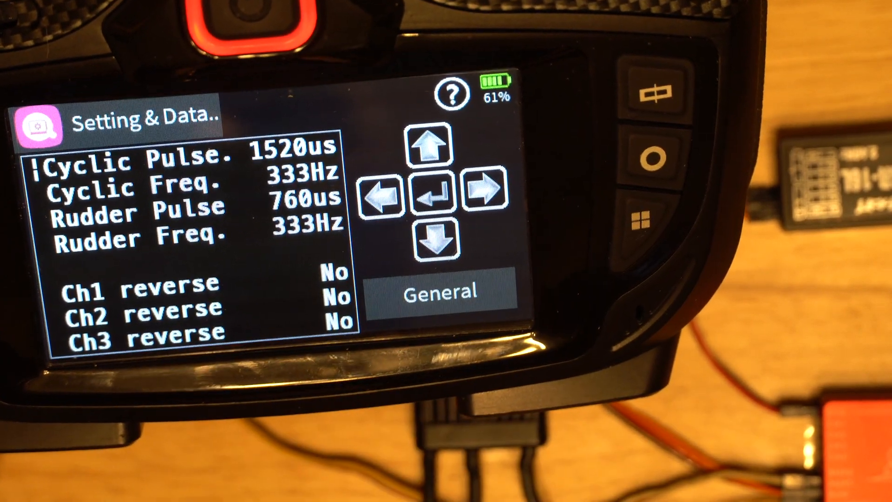
Step: Leave the Spirit Setting & Data page and bring up the T2 home-screen telemetry widget dialog
{"action": "left_click", "coordinate": [377, 188]}
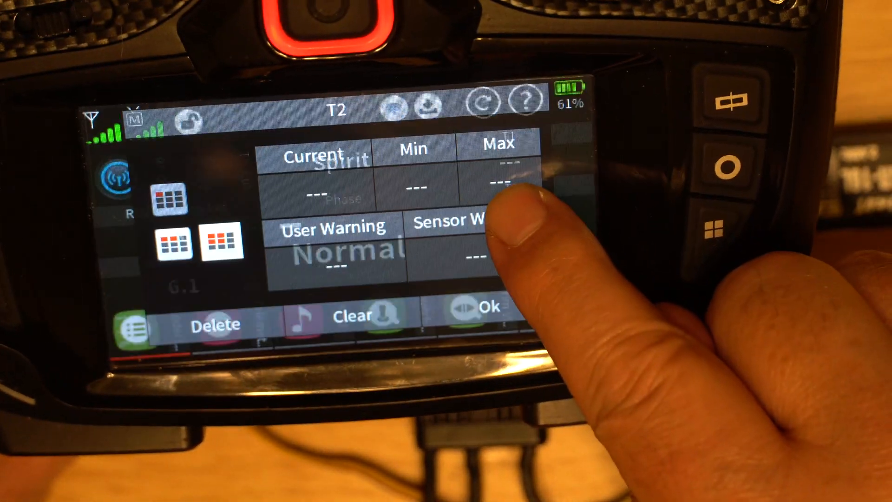
Step: Delete the T2 widget from the main screen and confirm its removal
{"action": "left_click", "coordinate": [215, 321]}
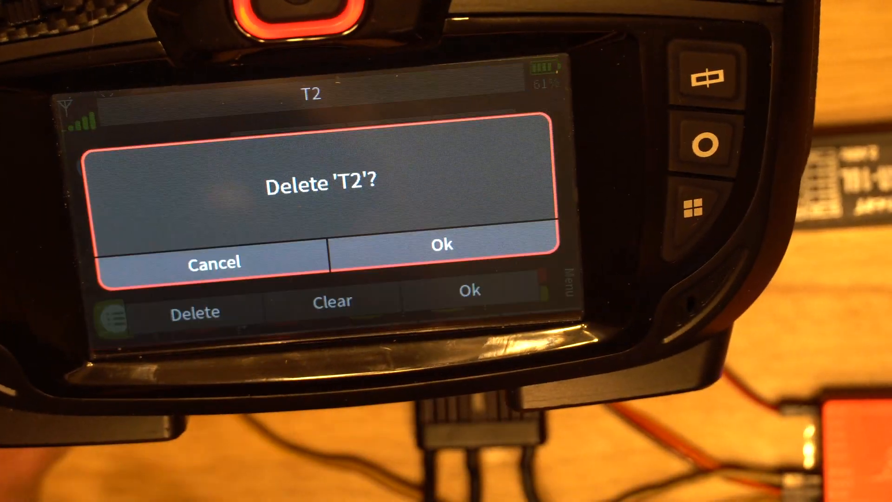
{"action": "left_click", "coordinate": [443, 244]}
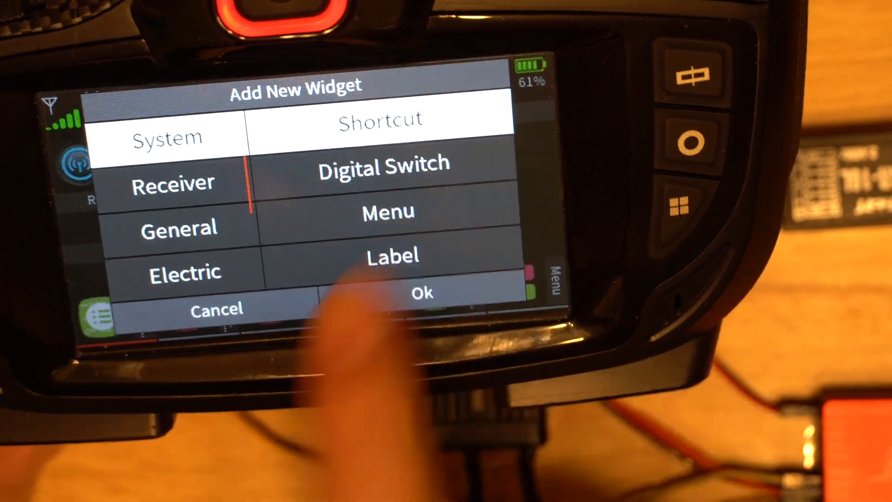
Step: Add a General > RPM telemetry widget (GEN. RPM, currently 0) to the main screen
{"action": "left_click", "coordinate": [182, 228]}
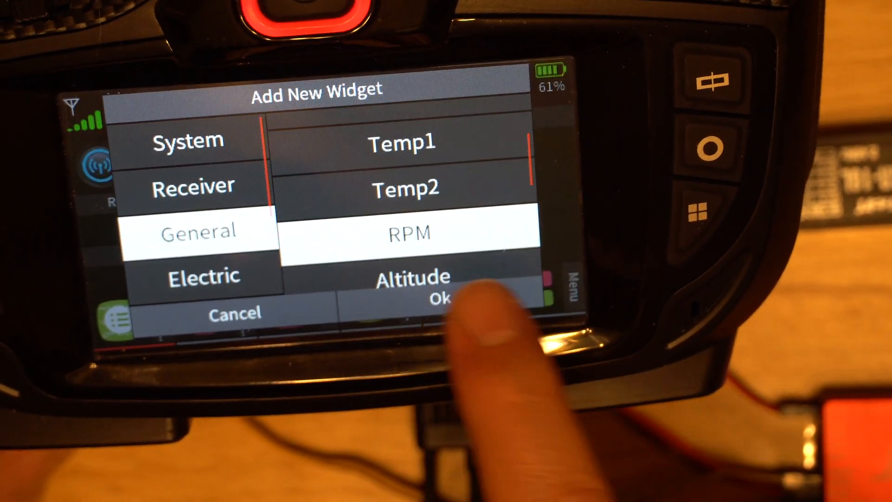
{"action": "left_click", "coordinate": [408, 233]}
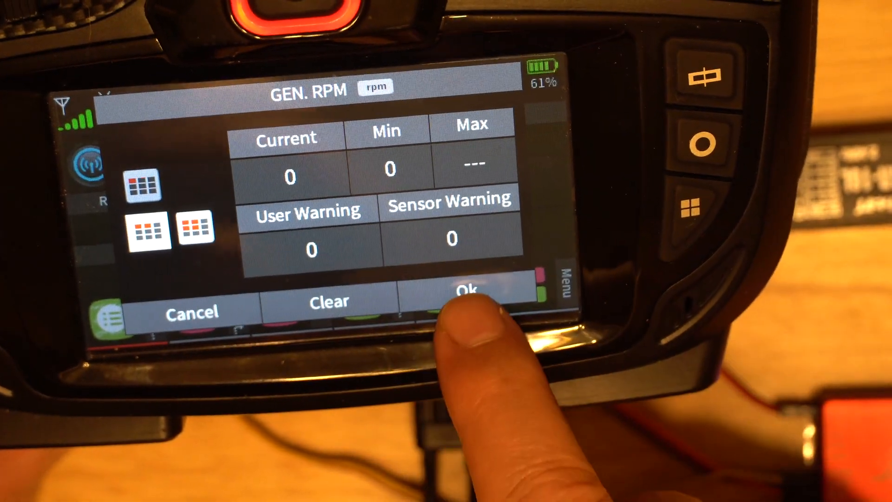